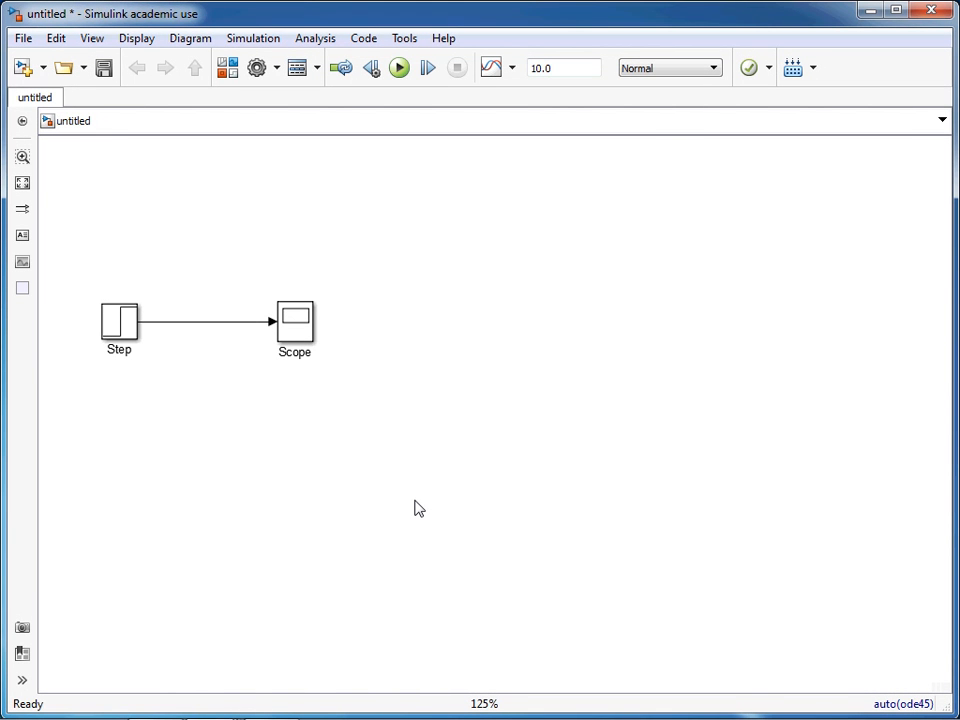
pyautogui.moveTo(209, 244)
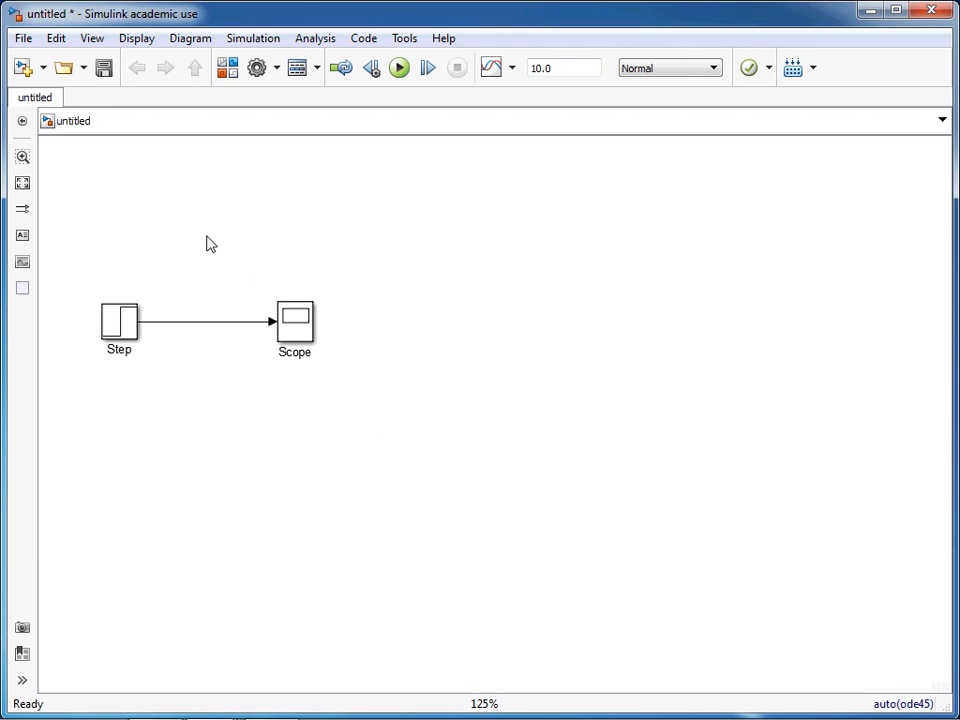
# Review the Step settings and Scope output, then place a Transport Delay below Step
pyautogui.doubleClick(118, 322)
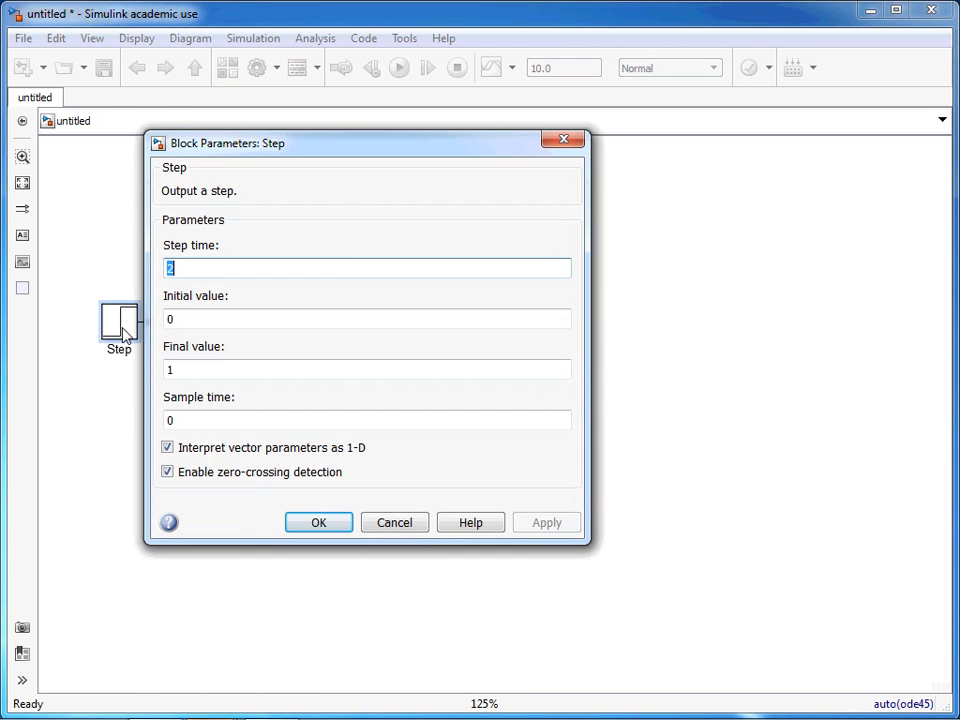
pyautogui.moveTo(185, 267)
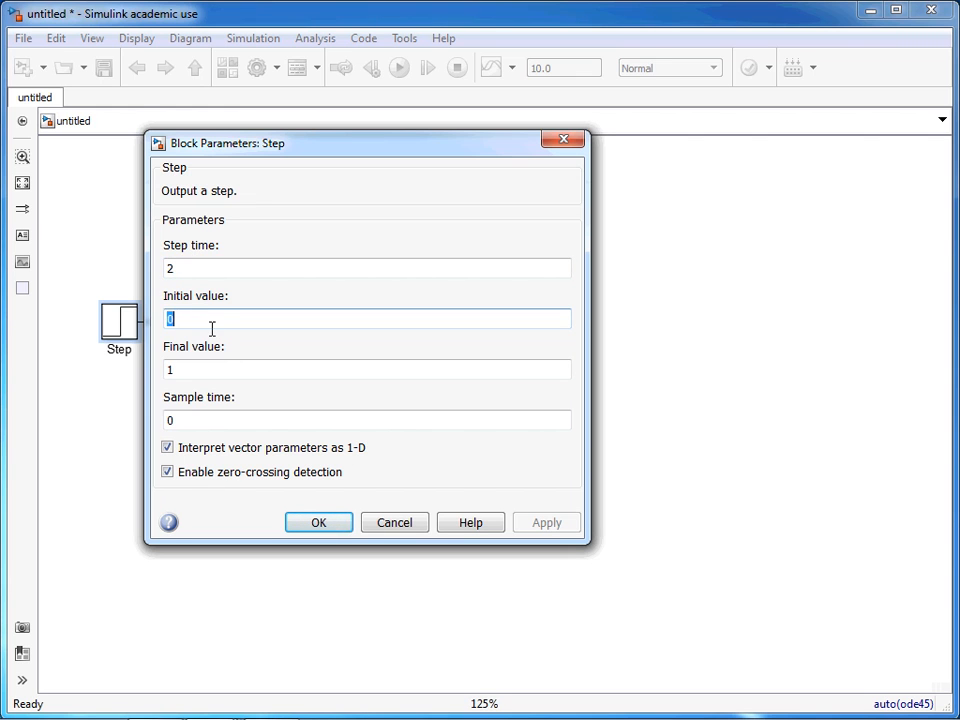
pyautogui.click(367, 369)
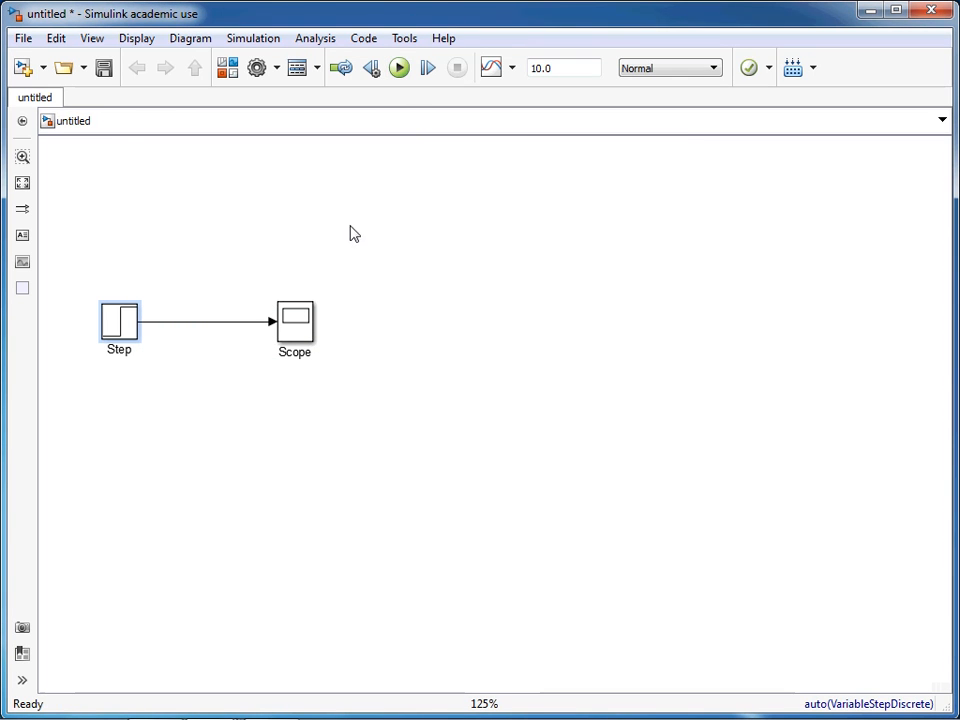
pyautogui.doubleClick(294, 320)
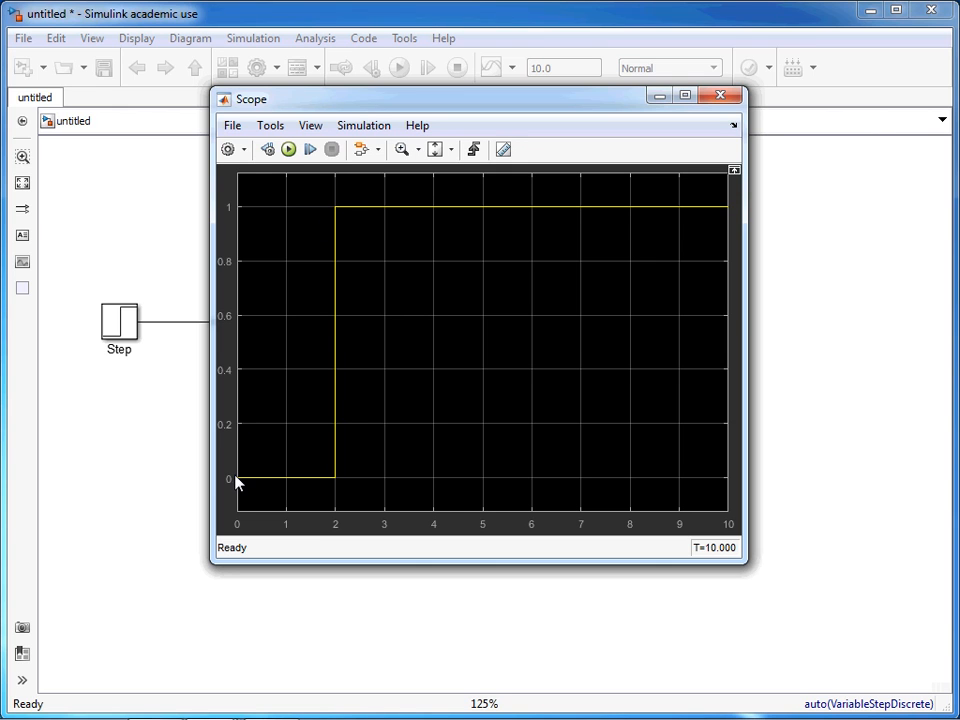
pyautogui.moveTo(340, 485)
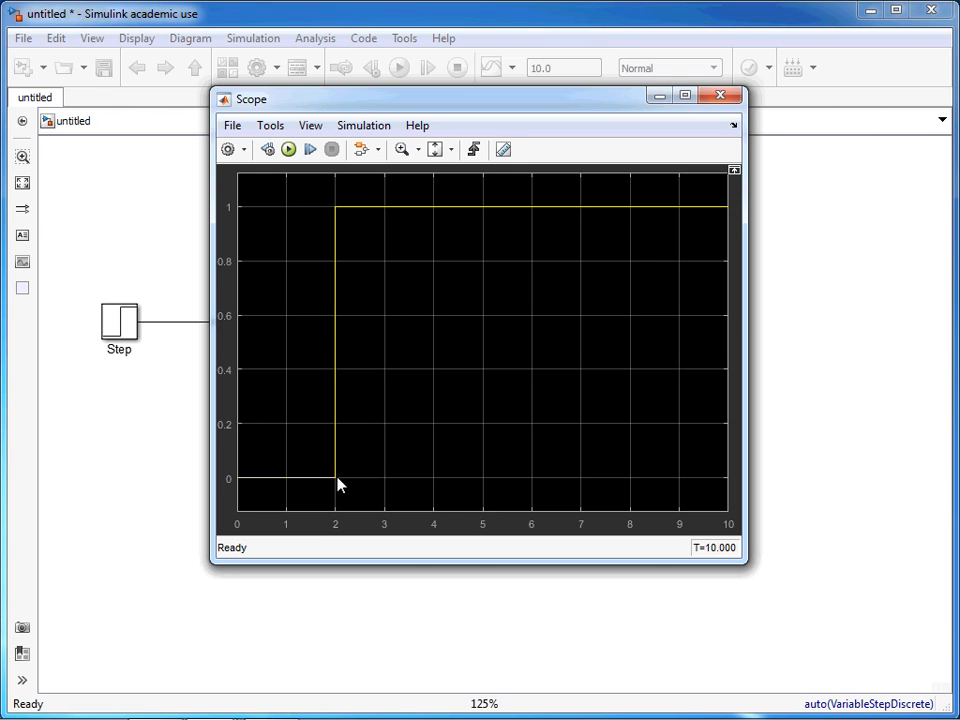
pyautogui.moveTo(338, 215)
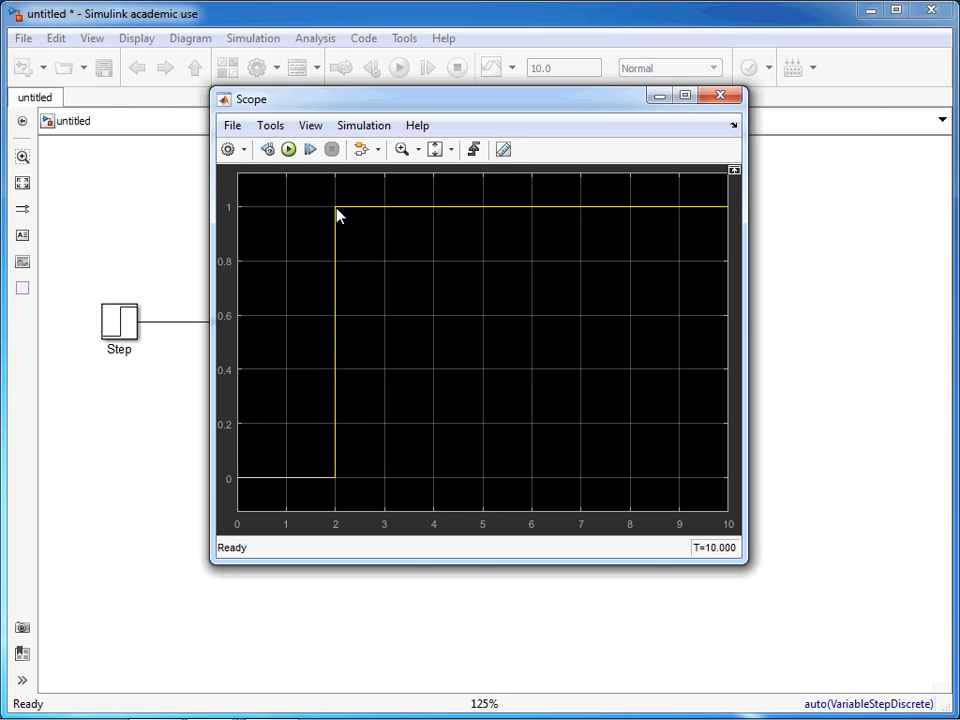
pyautogui.moveTo(575, 214)
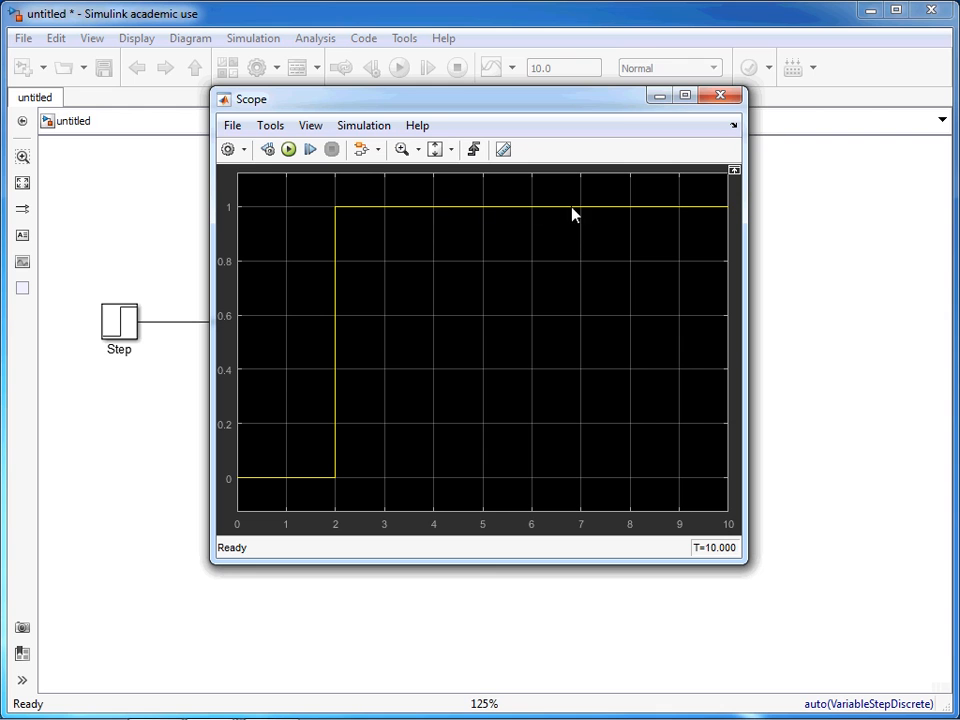
pyautogui.moveTo(600, 287)
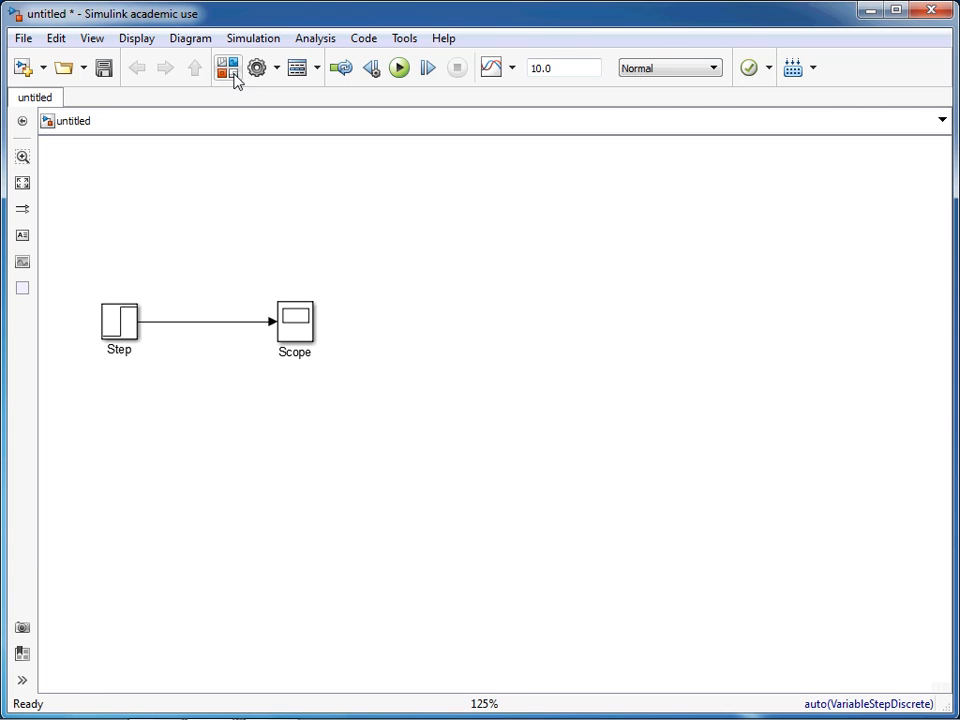
pyautogui.click(225, 68)
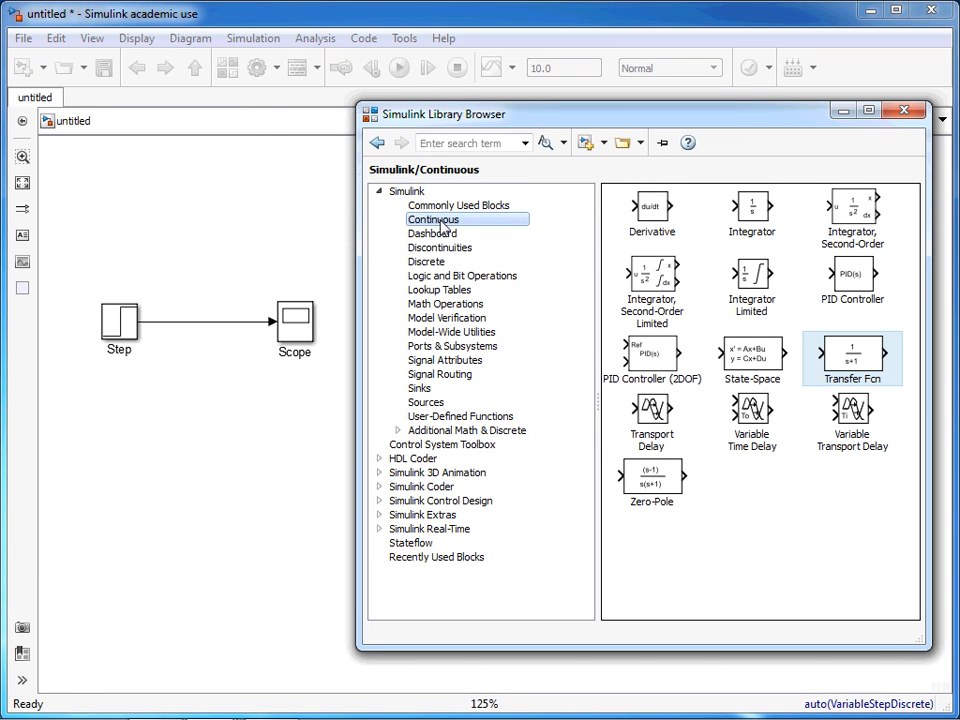
pyautogui.moveTo(822, 436)
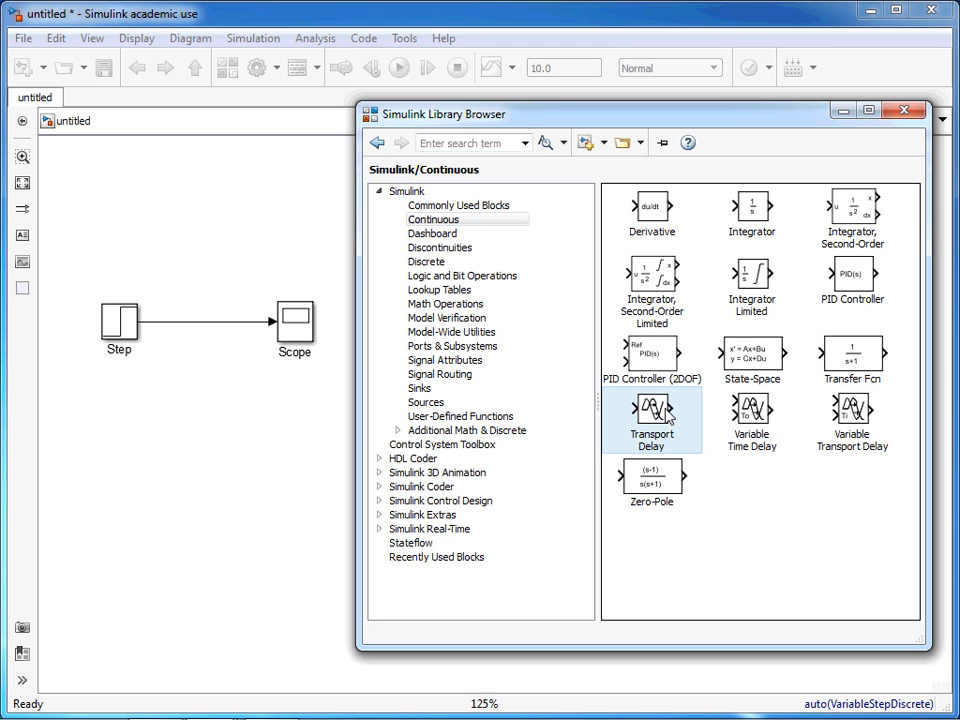
pyautogui.moveTo(651, 415); pyautogui.dragTo(212, 398)
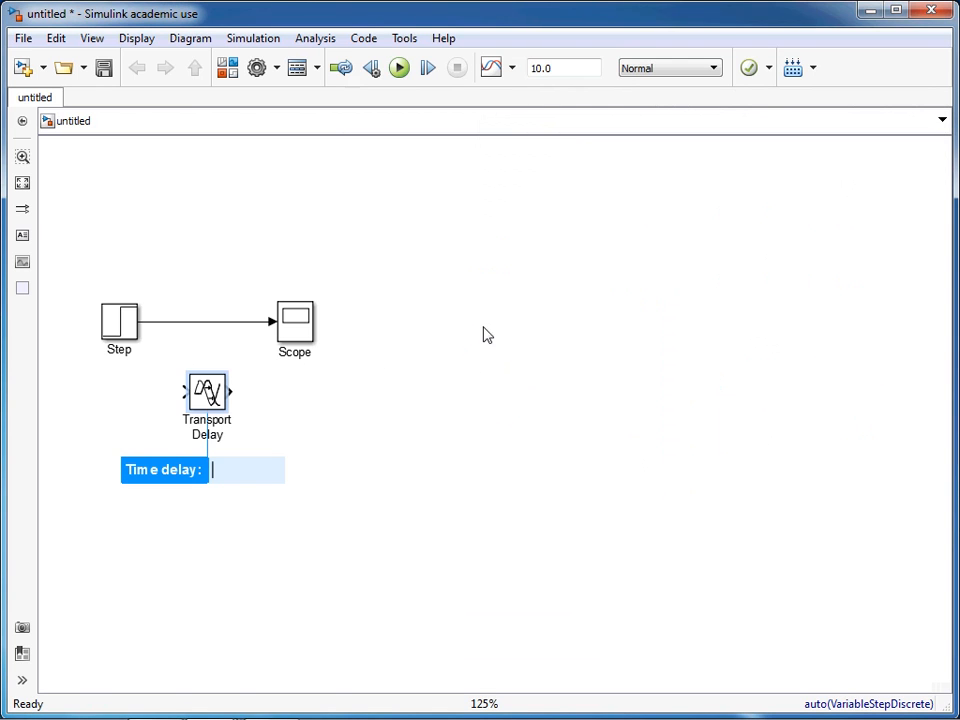
pyautogui.moveTo(493, 322)
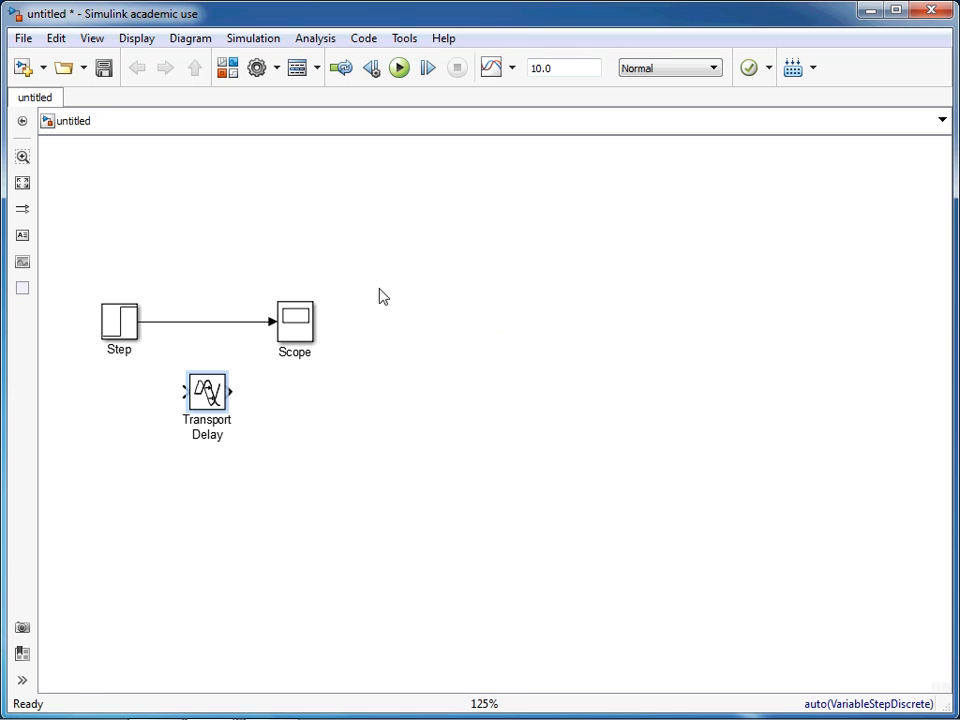
pyautogui.doubleClick(206, 392)
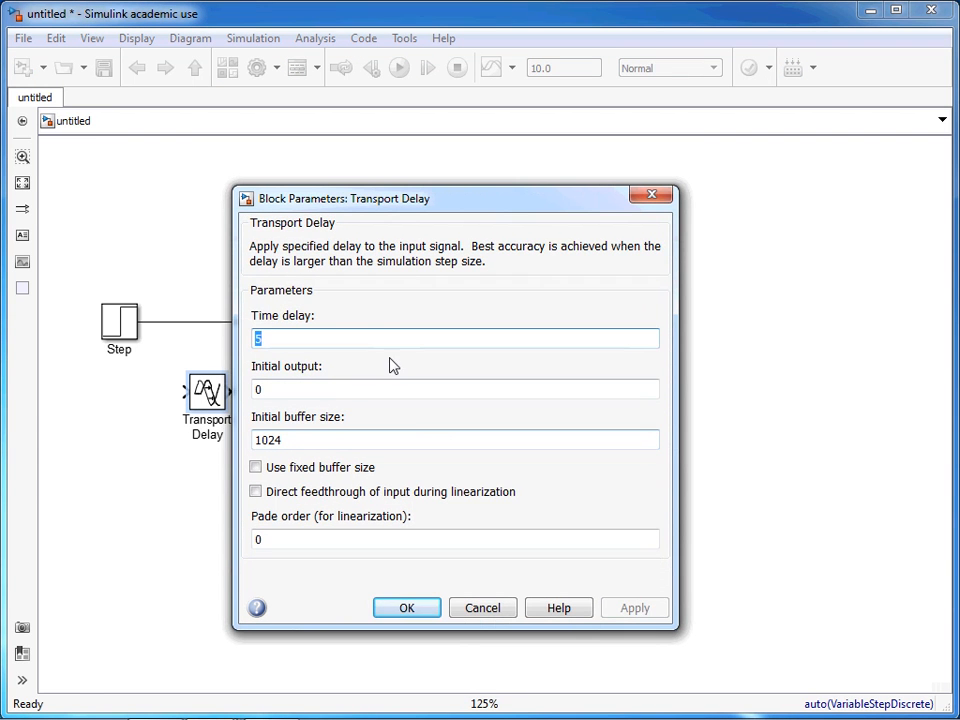
pyautogui.click(454, 338)
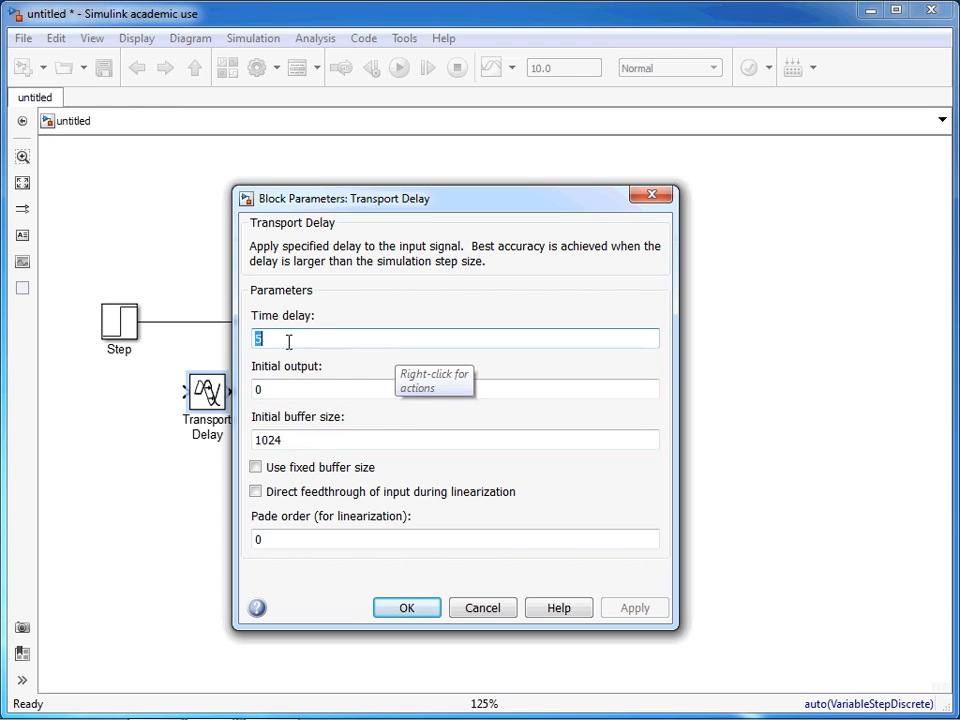
pyautogui.moveTo(352, 527)
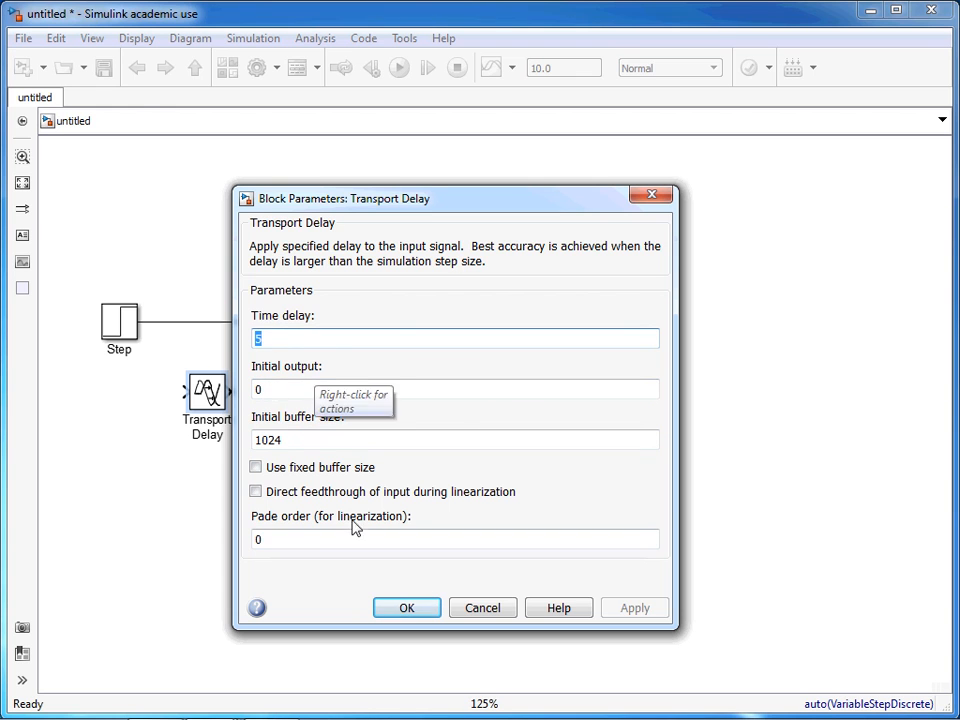
pyautogui.click(408, 607)
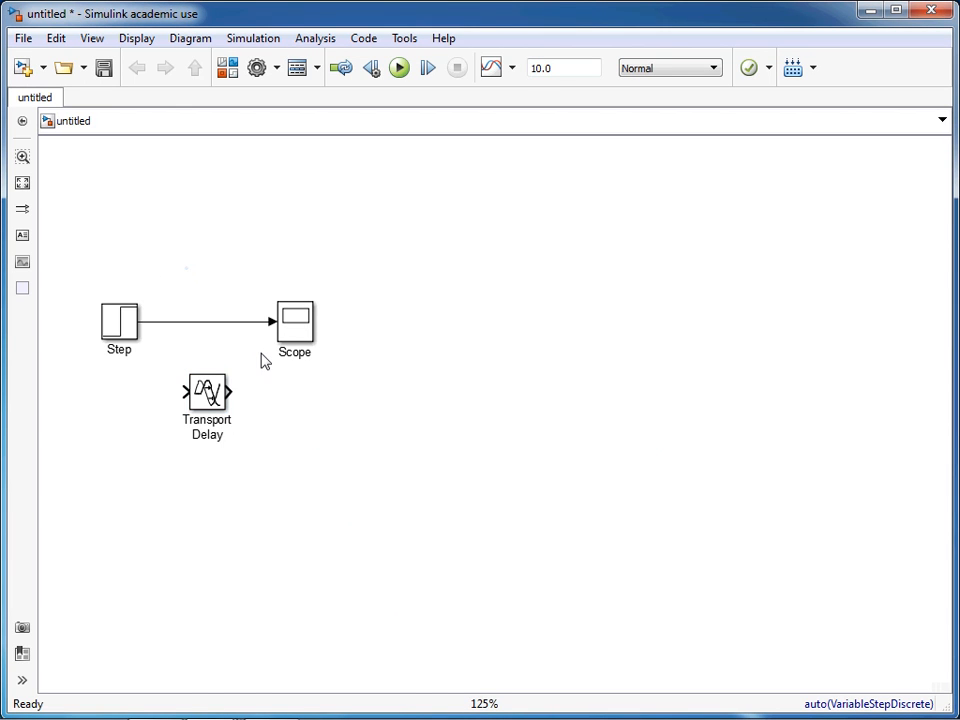
pyautogui.moveTo(224, 340)
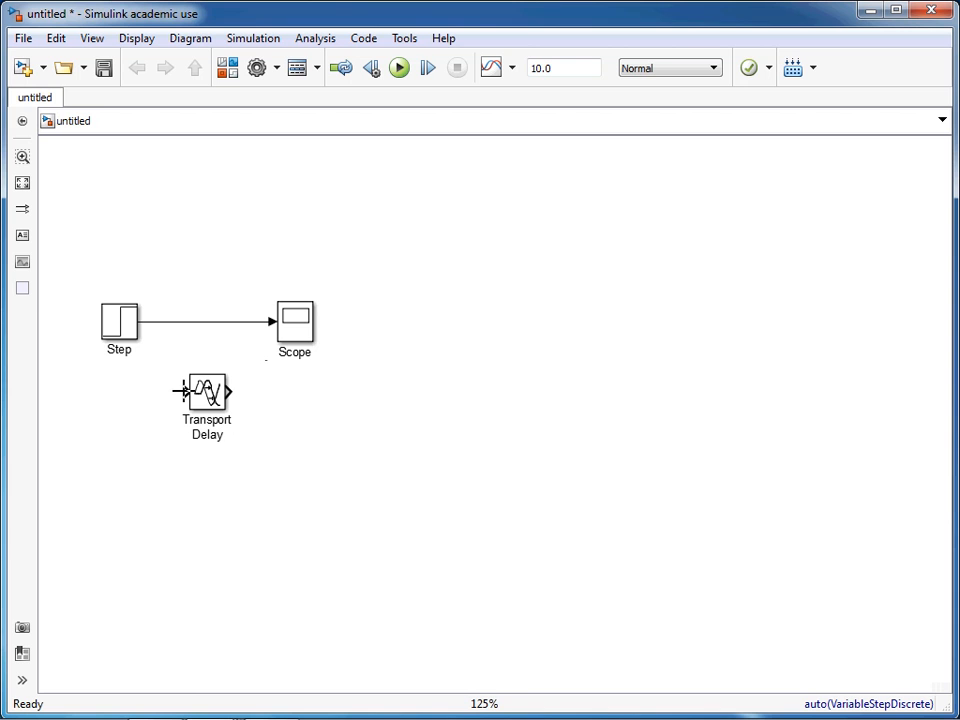
# Branch the Step signal into the Transport Delay, add a second Scope input, and simulate
pyautogui.moveTo(160, 325); pyautogui.dragTo(180, 390)
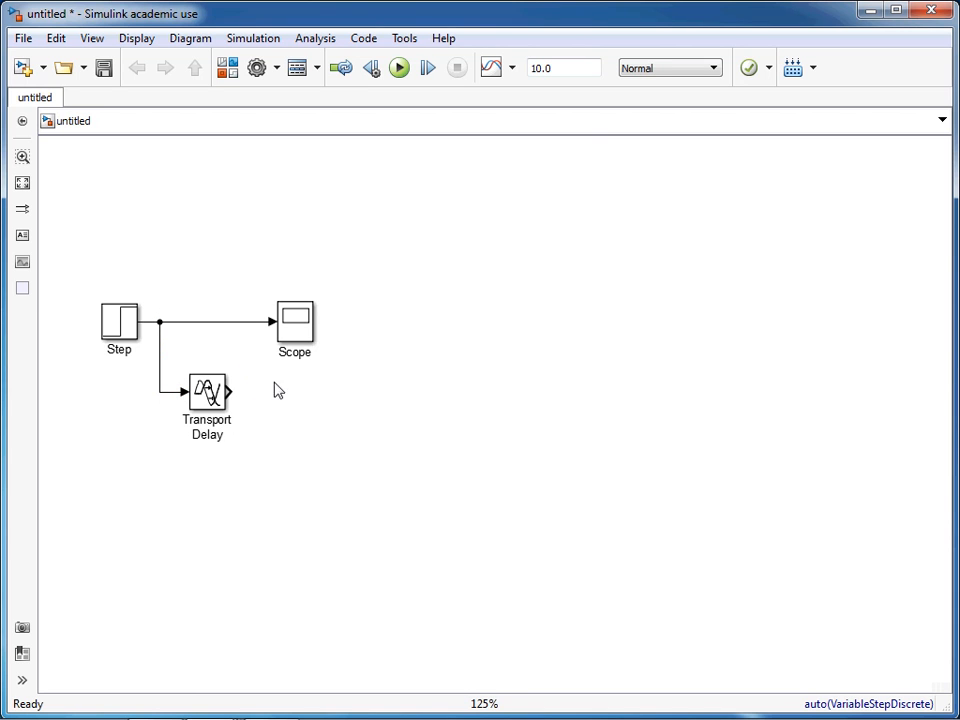
pyautogui.rightClick(294, 325)
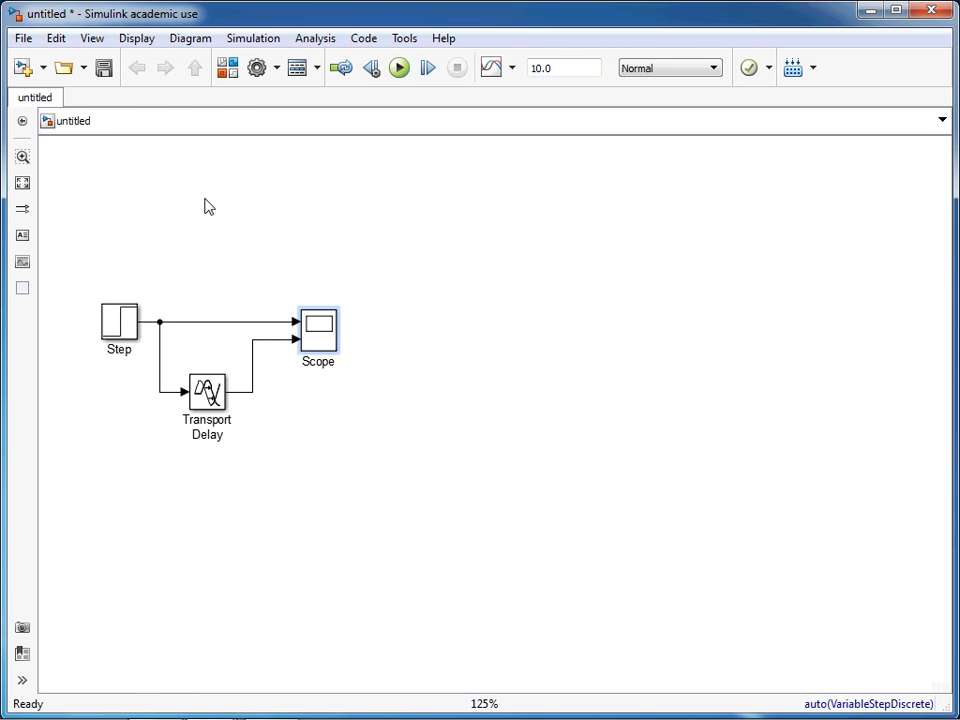
pyautogui.click(397, 67)
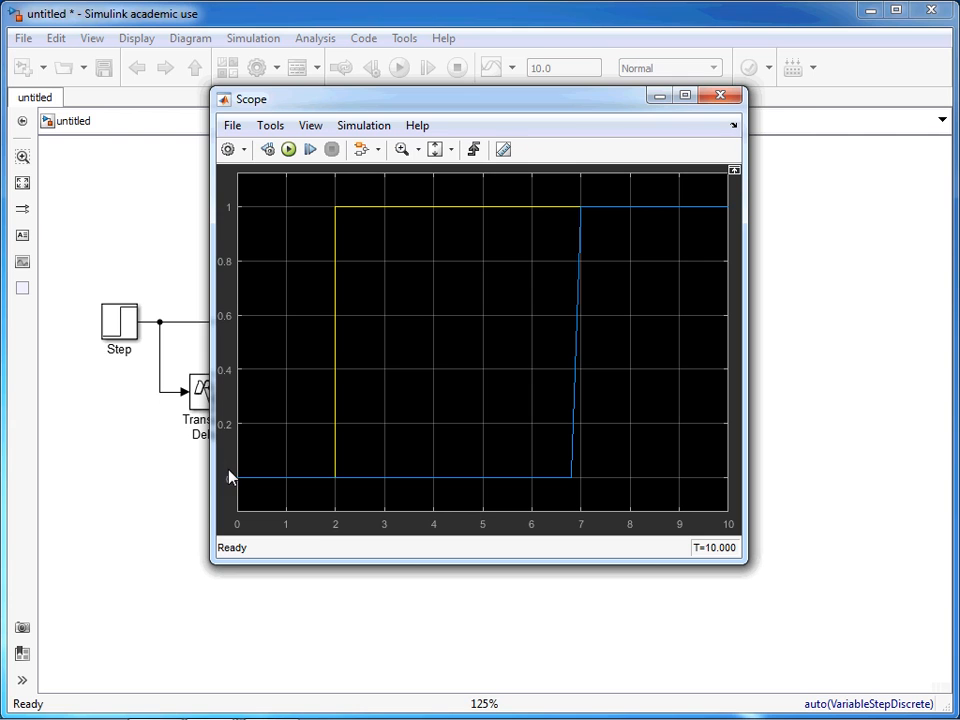
pyautogui.moveTo(325, 483)
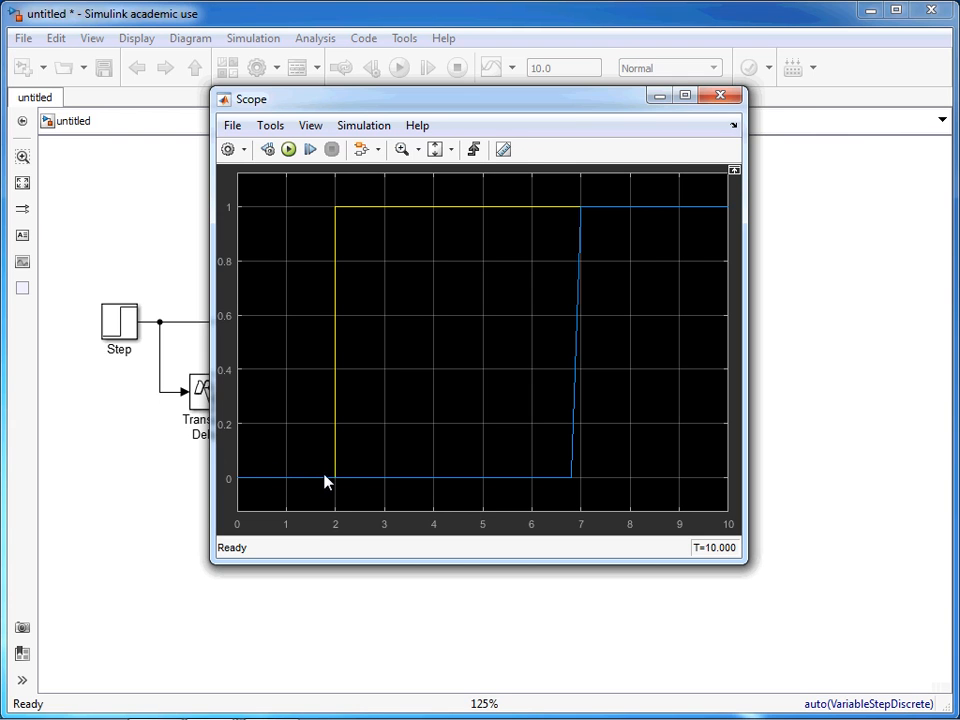
pyautogui.moveTo(347, 227)
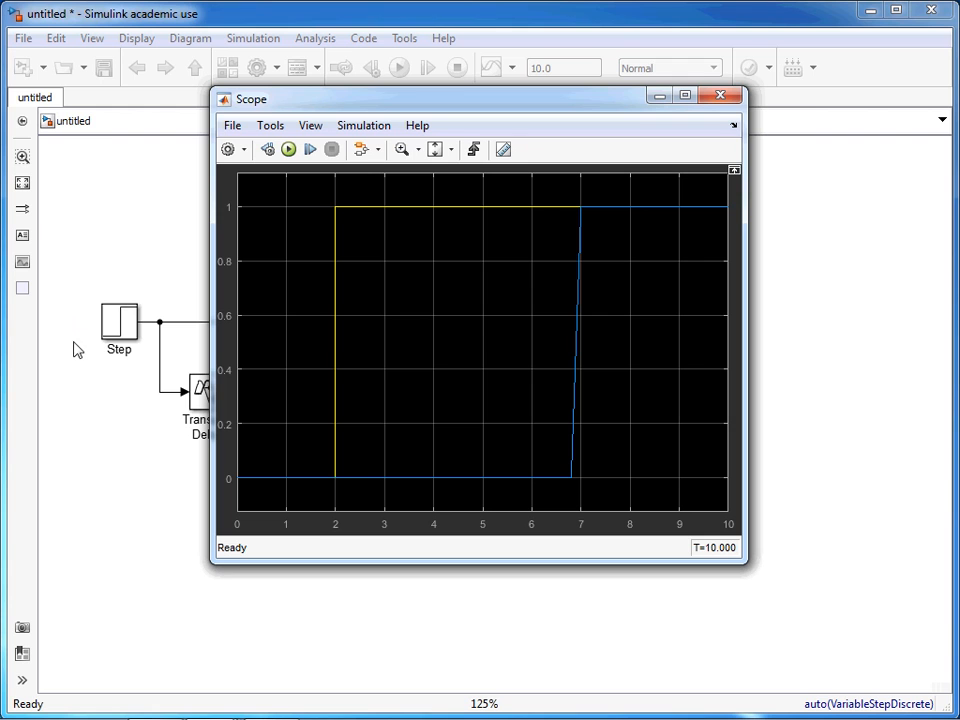
pyautogui.moveTo(323, 468)
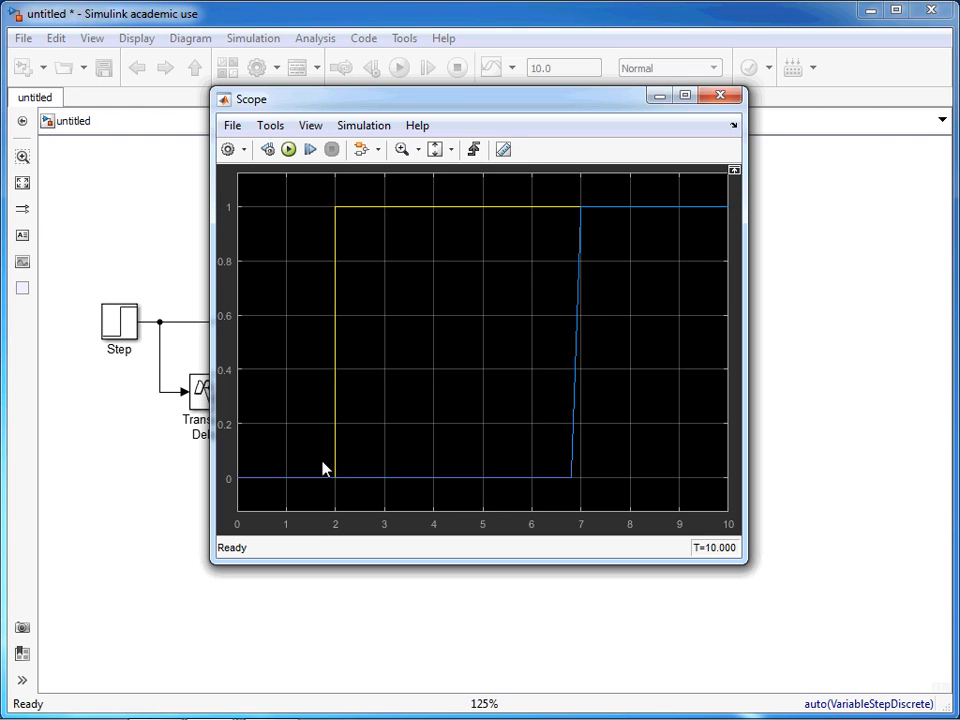
pyautogui.moveTo(367, 482)
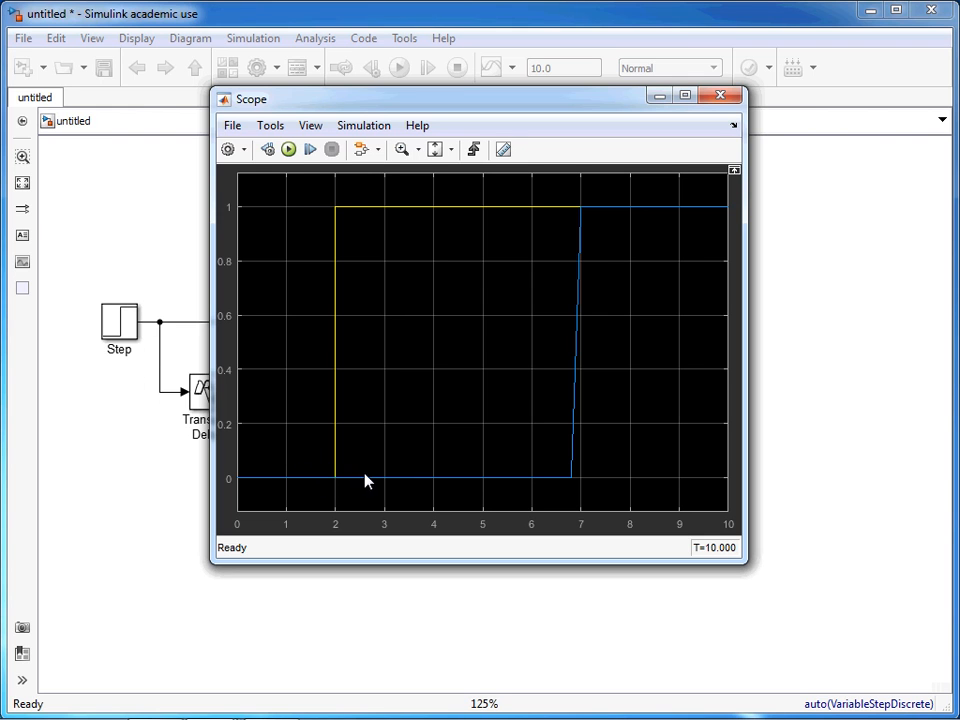
pyautogui.moveTo(493, 479)
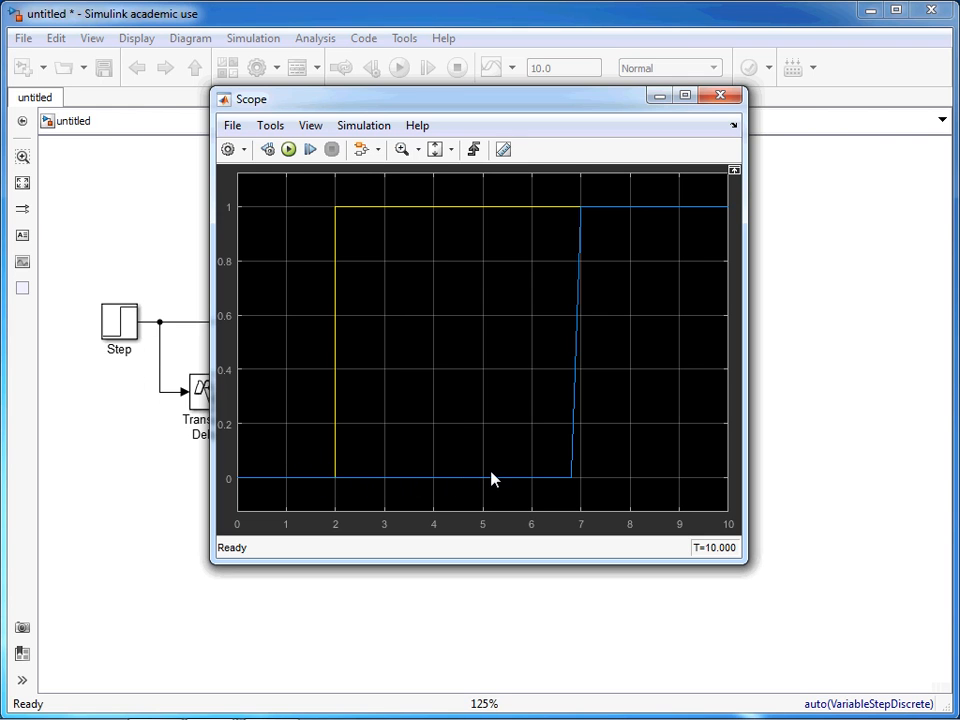
pyautogui.moveTo(589, 223)
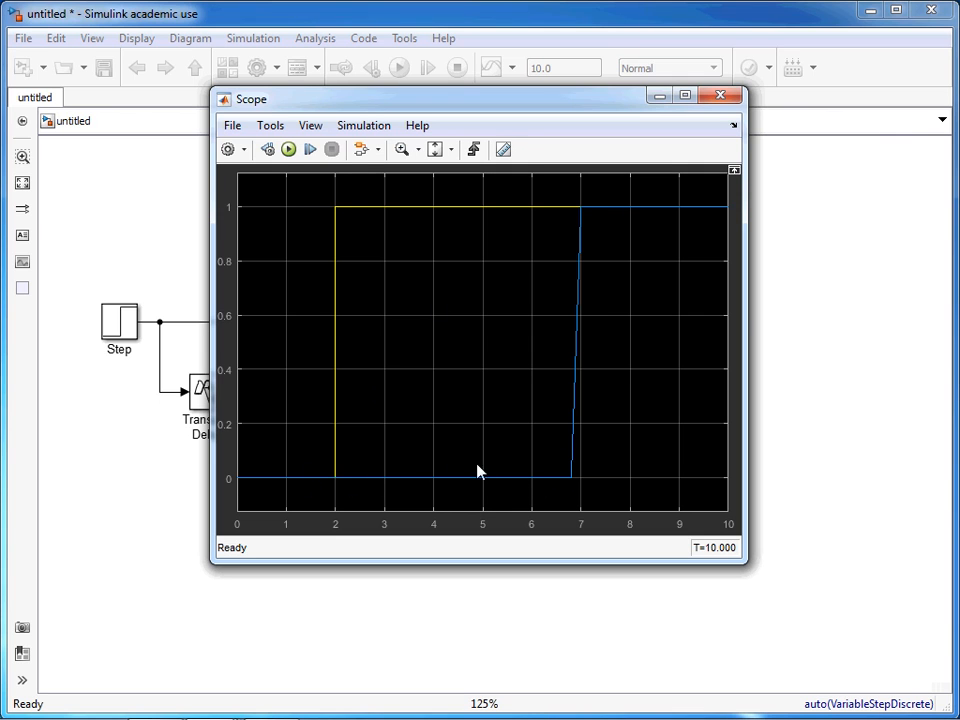
pyautogui.moveTo(647, 212)
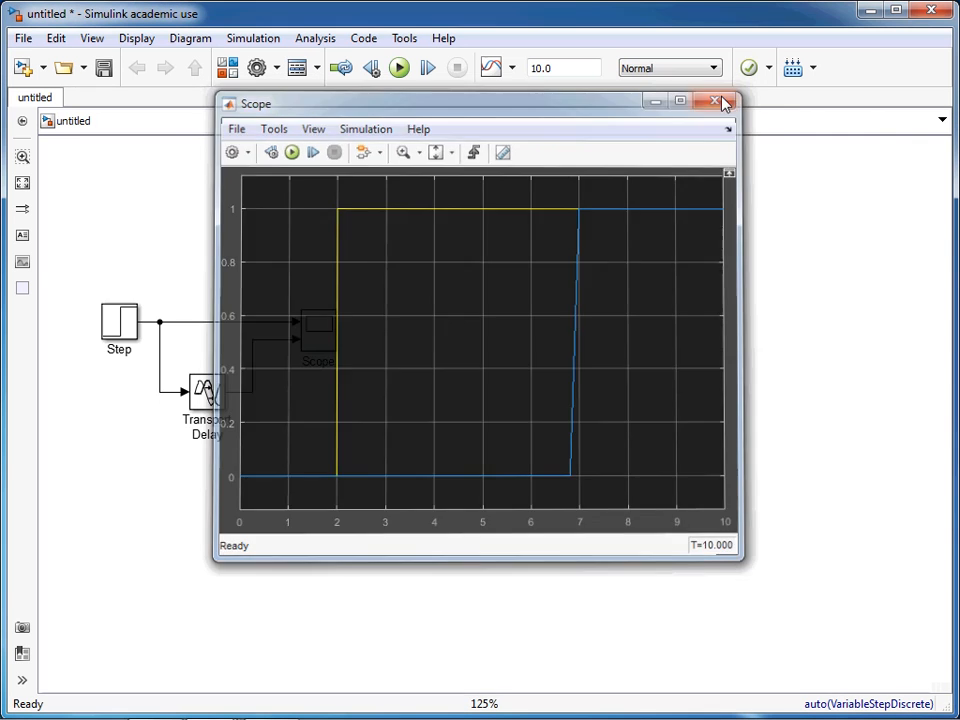
# Close the Scope window showing the step and delayed step
pyautogui.click(712, 100)
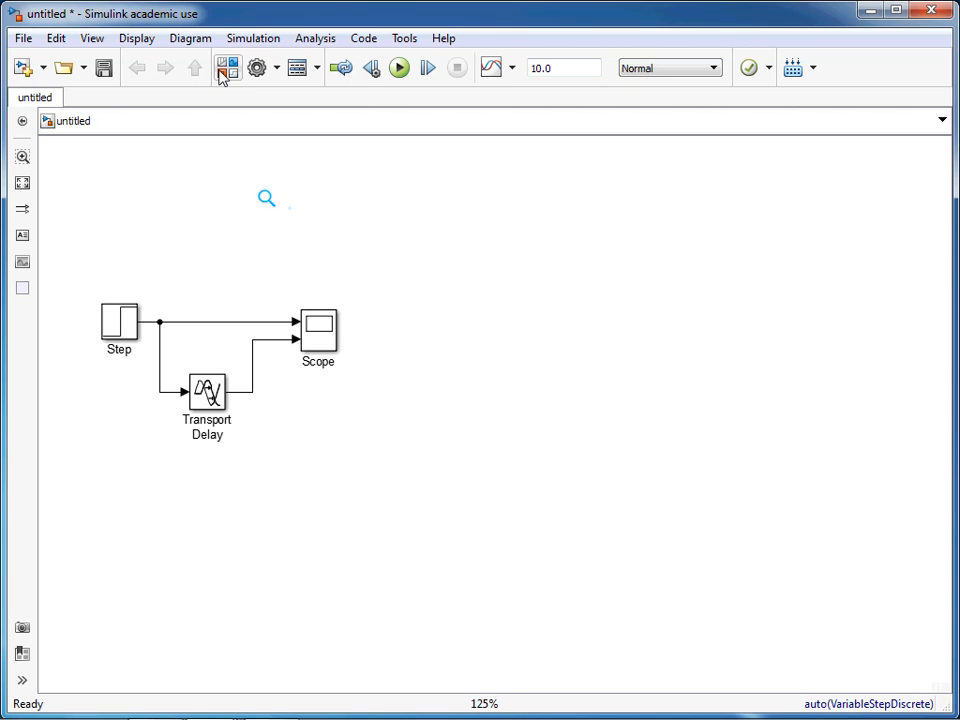
# Drag a Transfer Fcn block (1/(s+1)) from the Library Browser below the Transport Delay
pyautogui.click(226, 67)
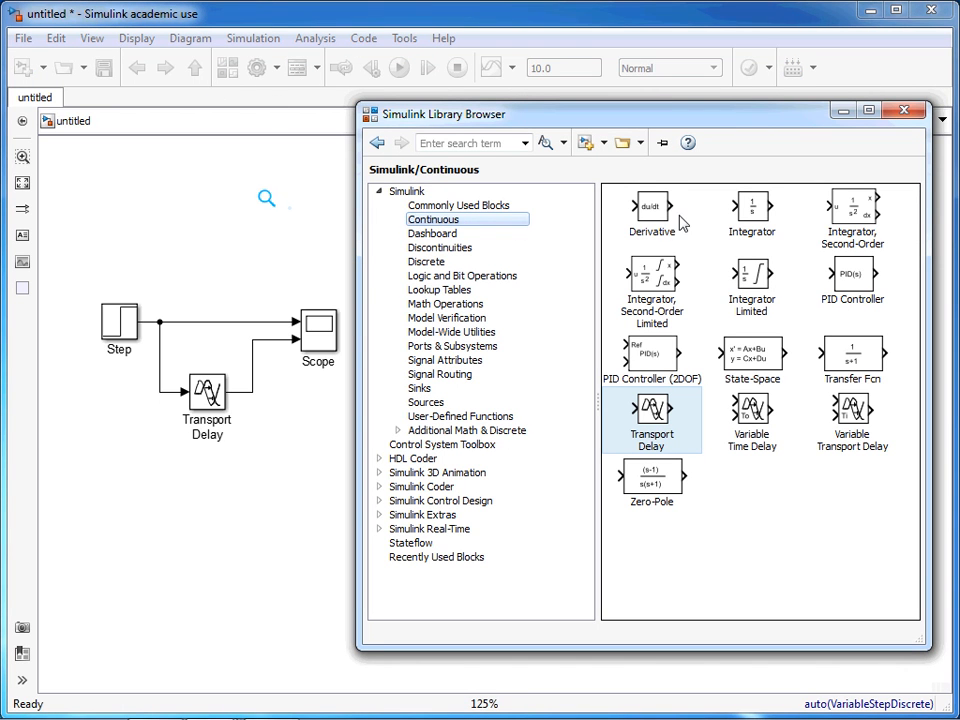
pyautogui.moveTo(796, 299)
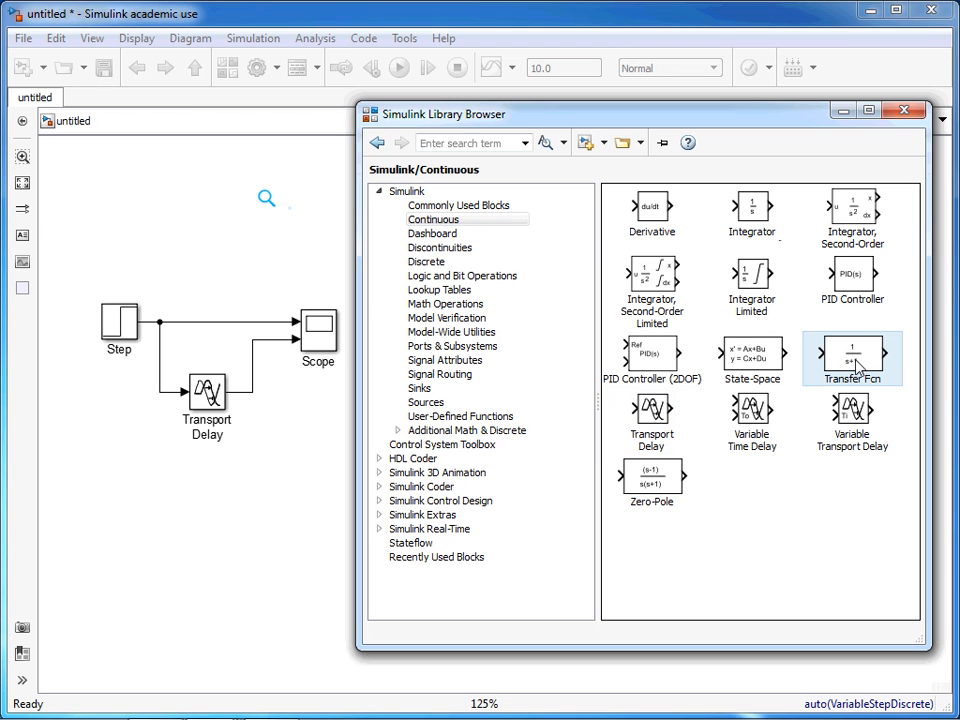
pyautogui.moveTo(852, 353); pyautogui.dragTo(207, 482)
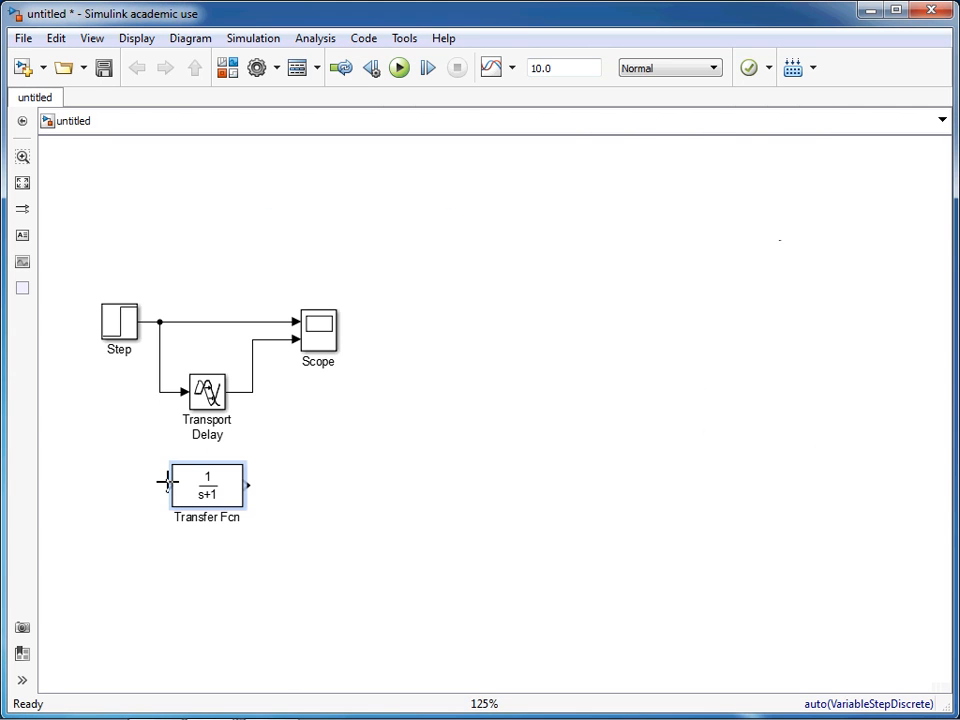
# Branch the Step signal line into the Transfer Fcn input
pyautogui.moveTo(160, 390); pyautogui.dragTo(165, 485)
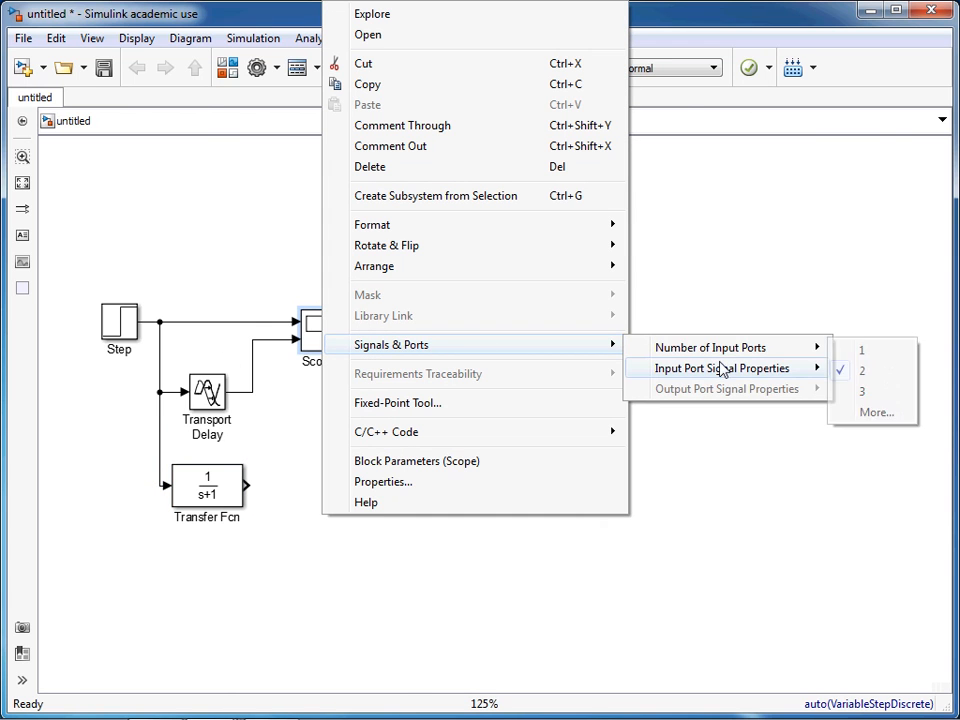
pyautogui.moveTo(721, 347)
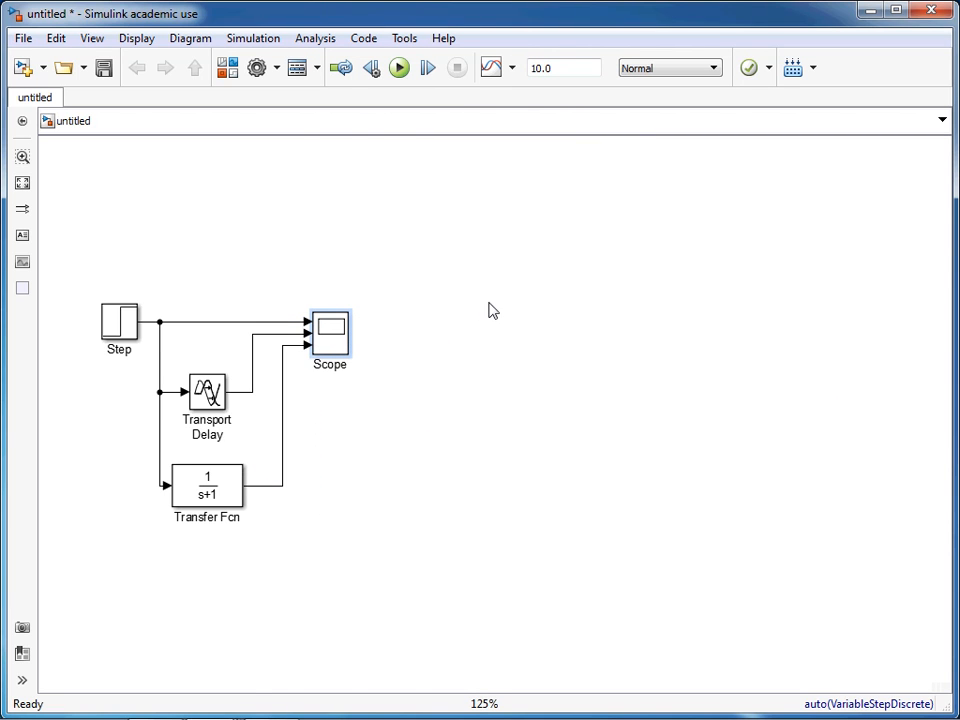
pyautogui.doubleClick(210, 482)
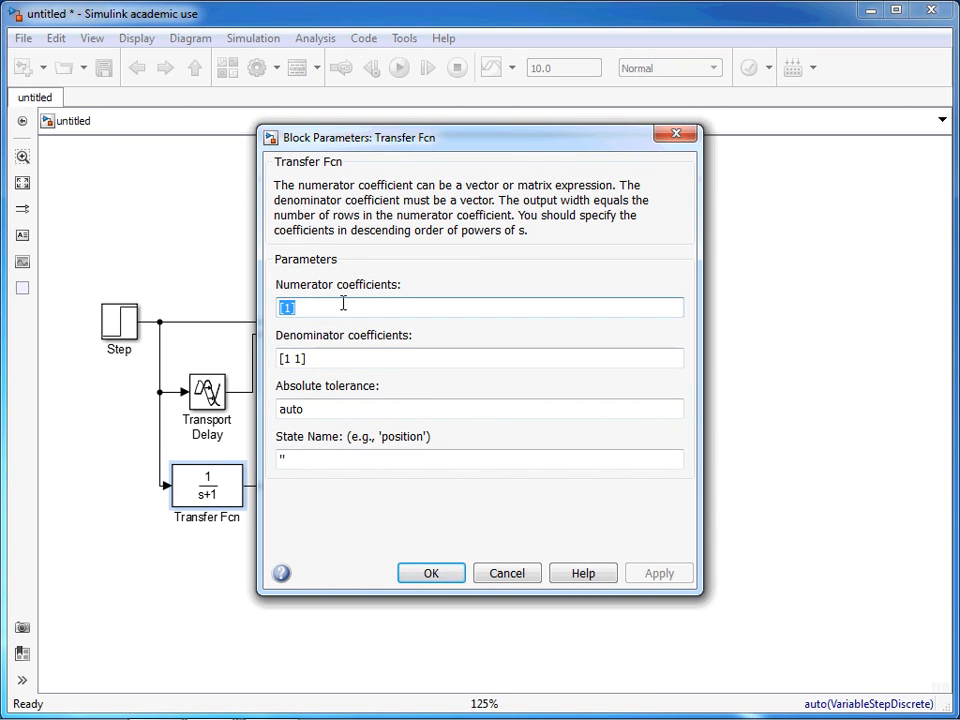
pyautogui.moveTo(367, 349)
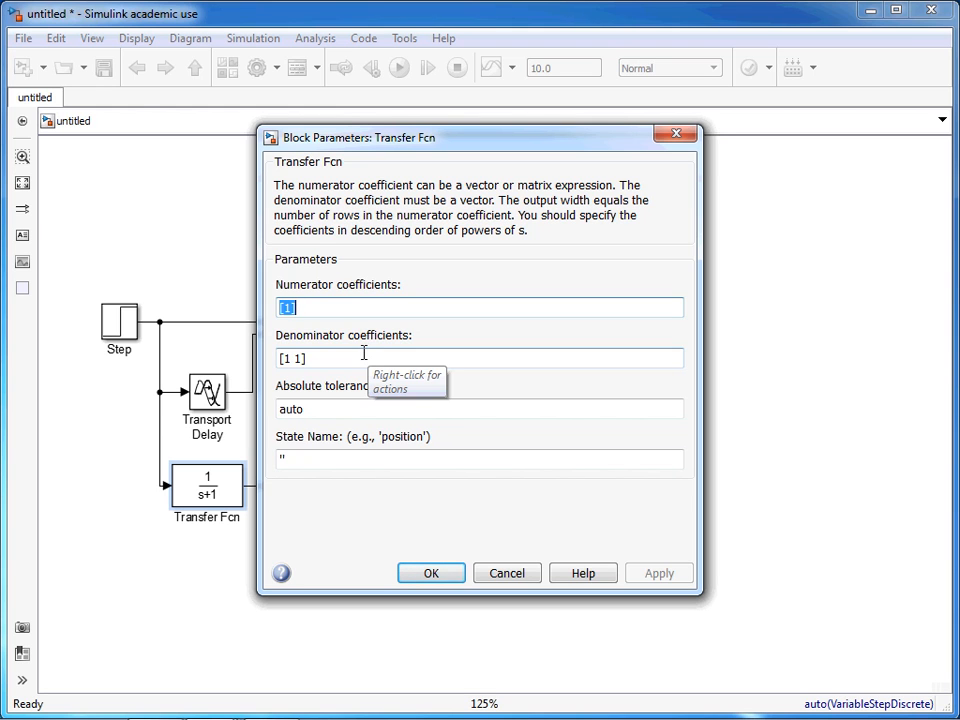
pyautogui.moveTo(300, 389)
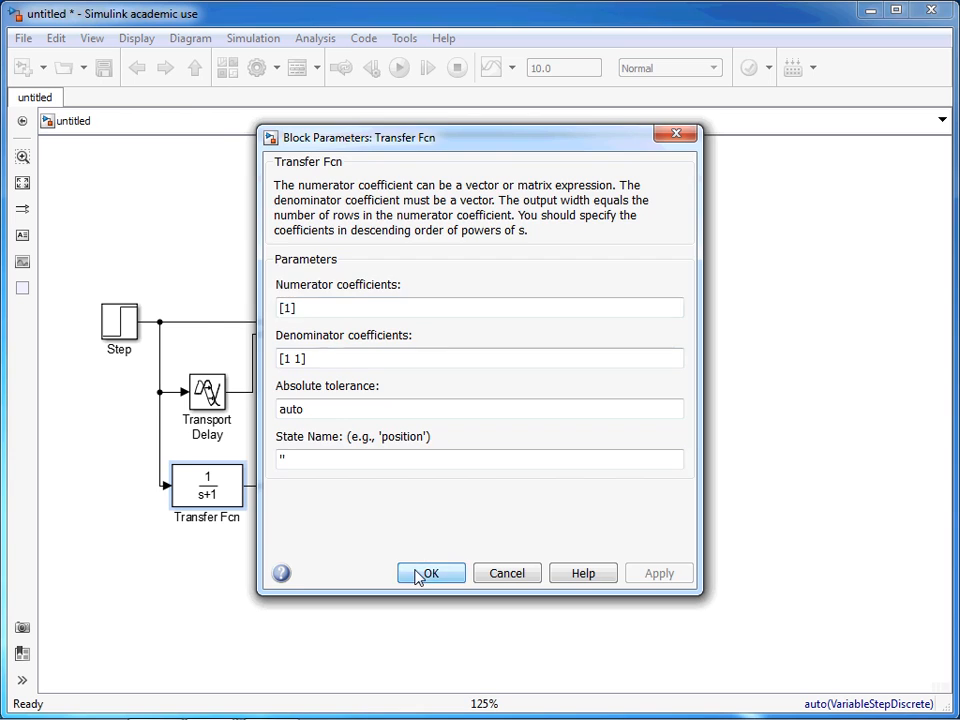
pyautogui.click(431, 572)
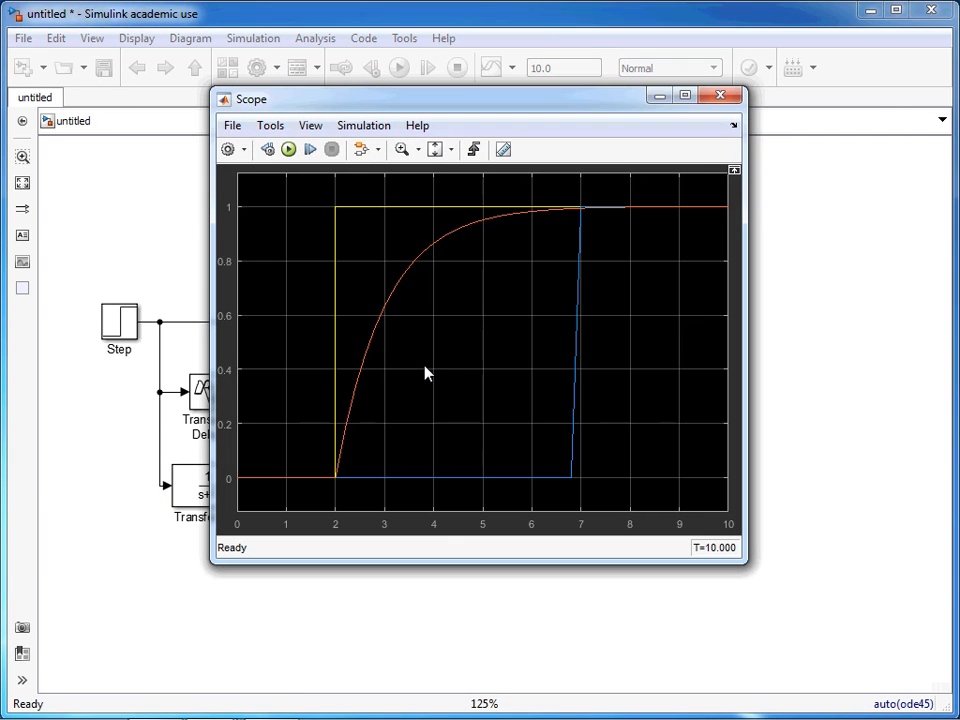
pyautogui.moveTo(296, 486)
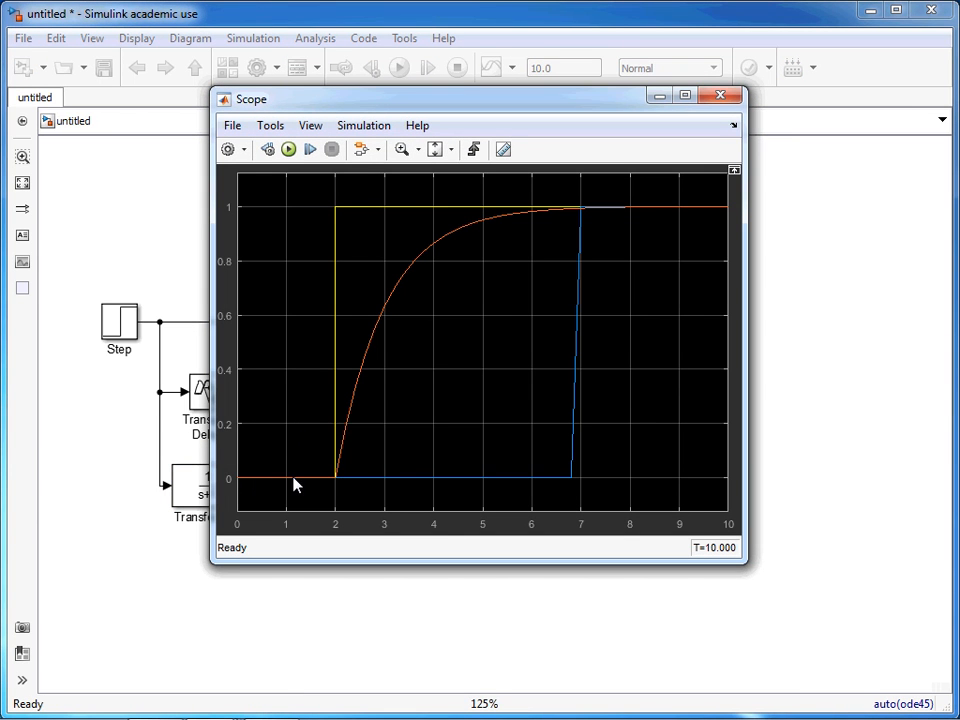
pyautogui.moveTo(335, 487)
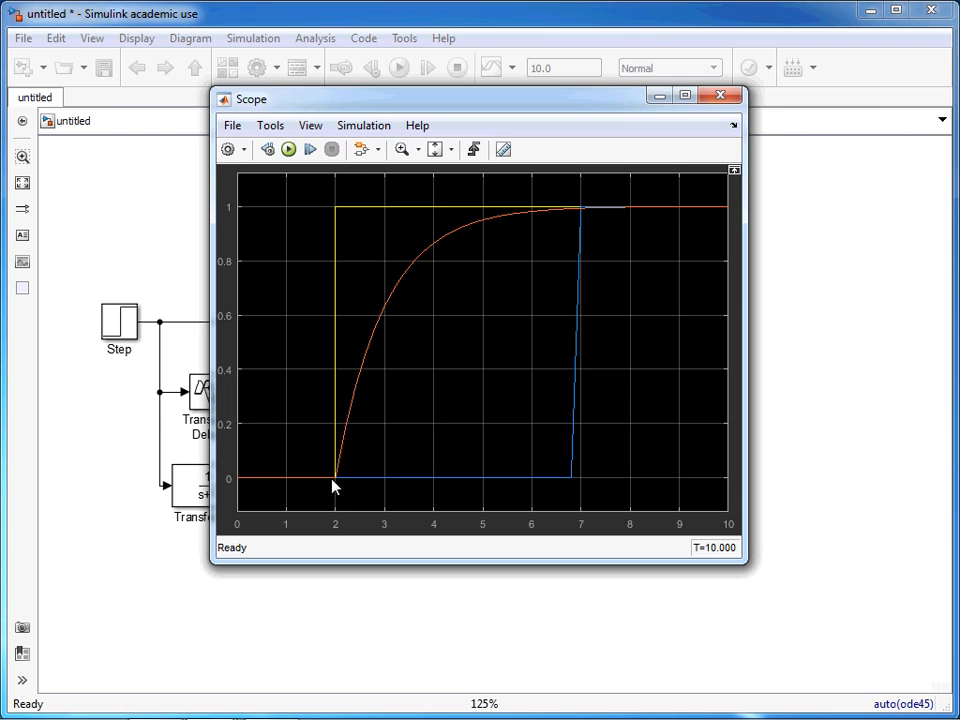
pyautogui.moveTo(395, 297)
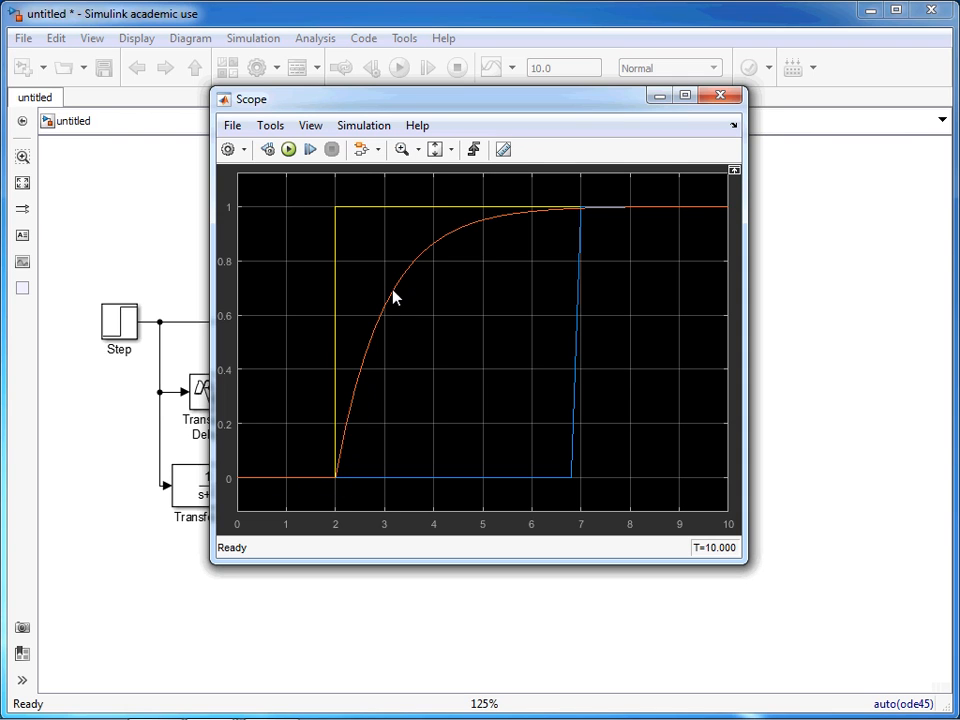
pyautogui.moveTo(310, 478)
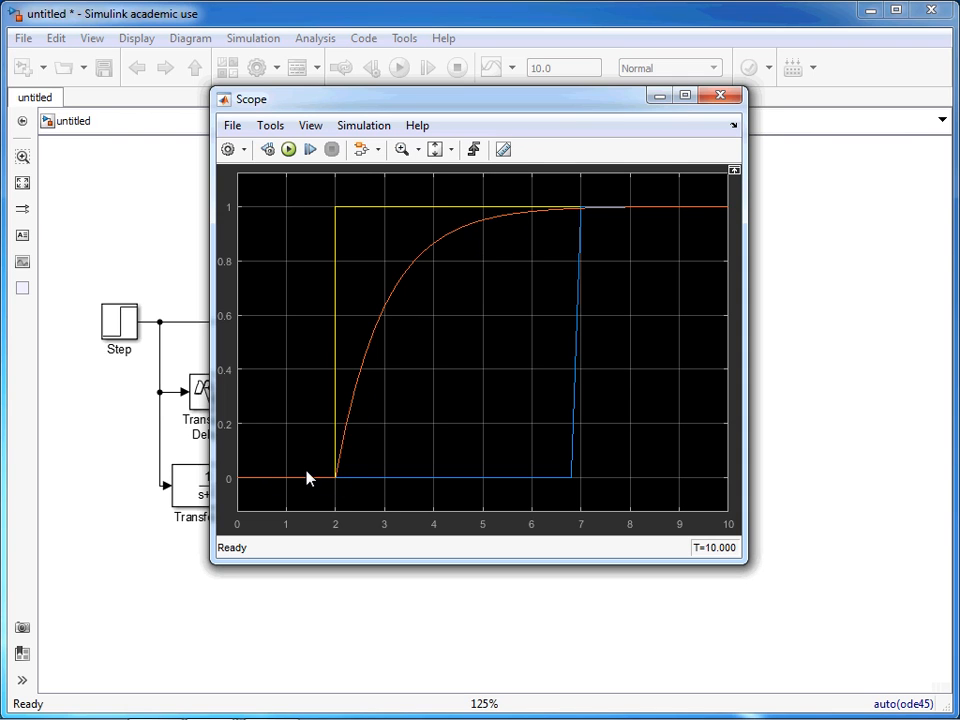
pyautogui.moveTo(660, 212)
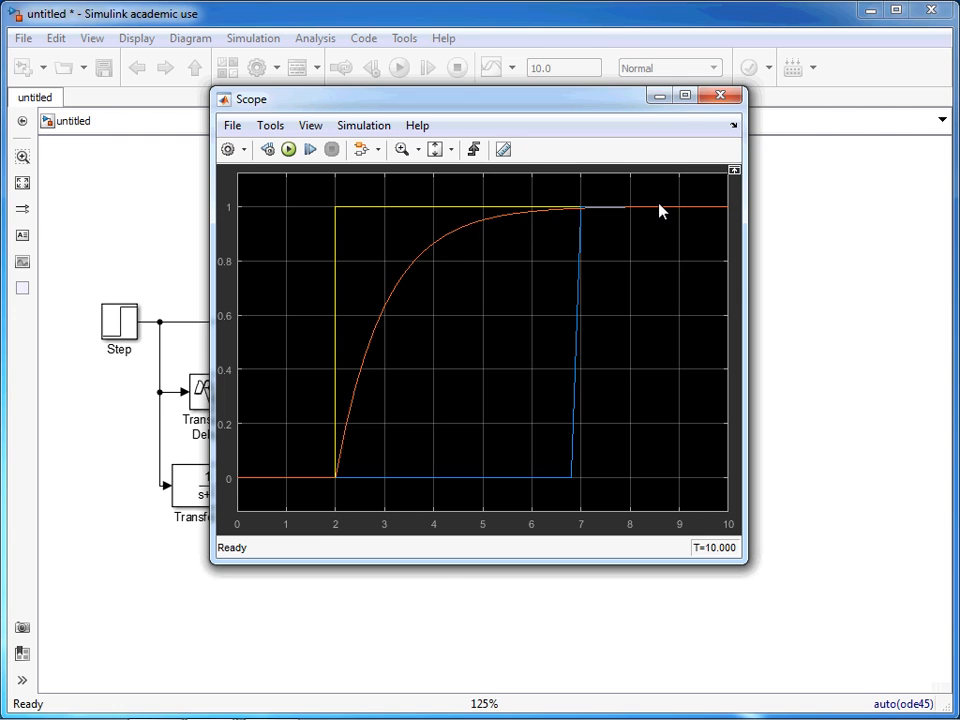
pyautogui.moveTo(695, 205)
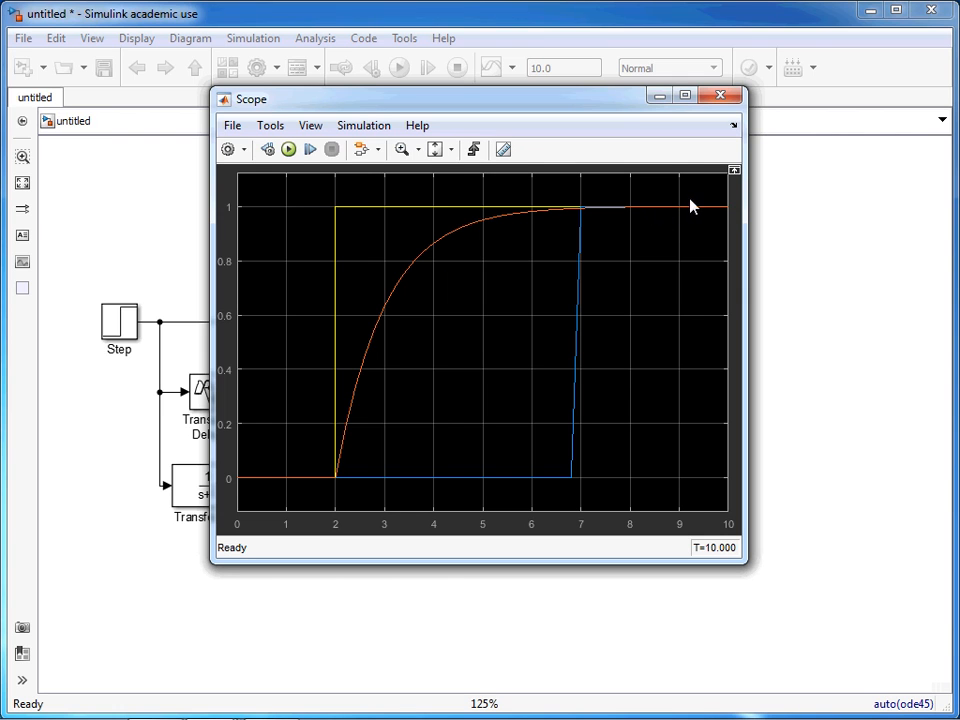
pyautogui.moveTo(573, 465)
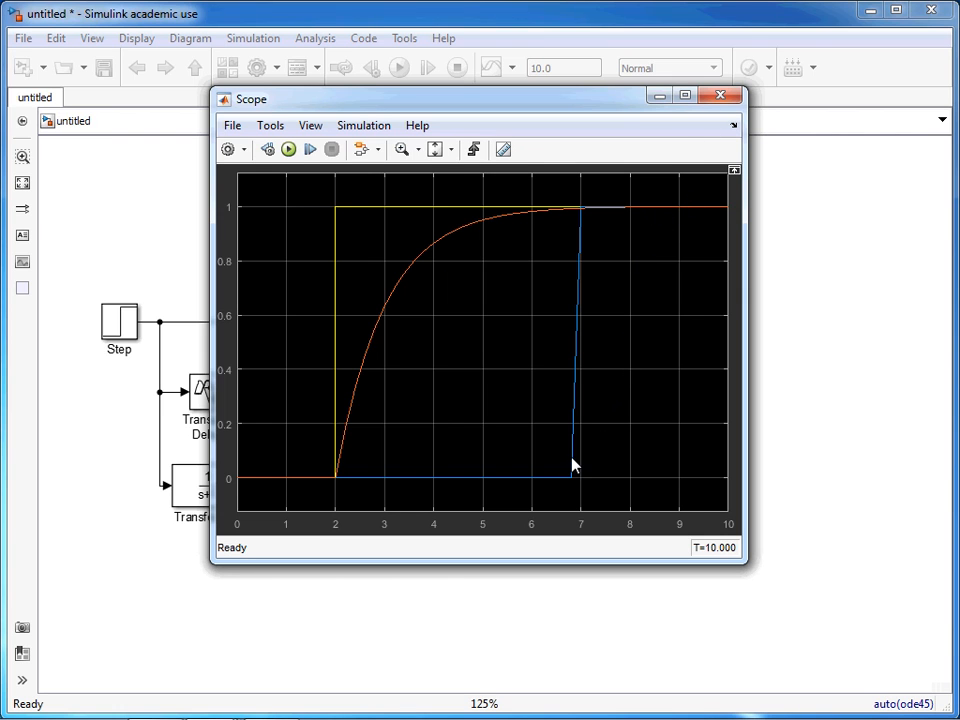
pyautogui.moveTo(513, 469)
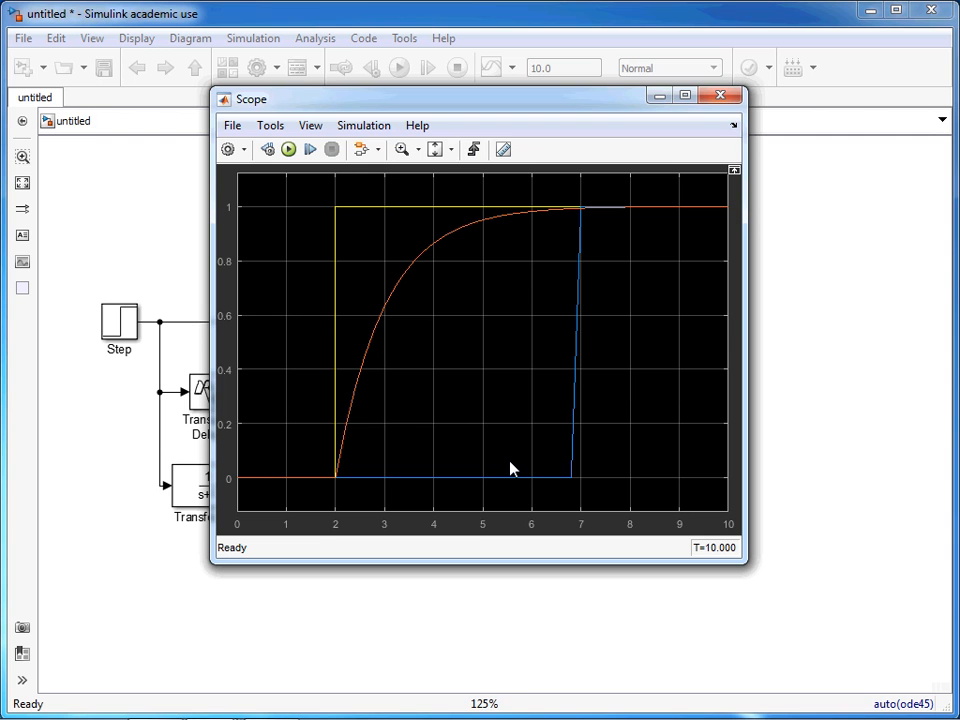